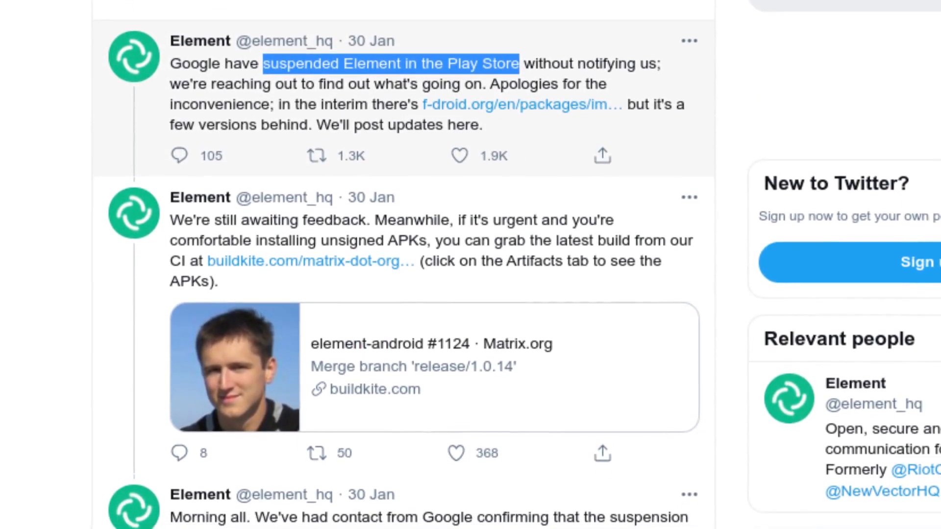
- After reading Element's Play Store suspension tweet, switch to the Apple App Store tab
left_click(382, 10)
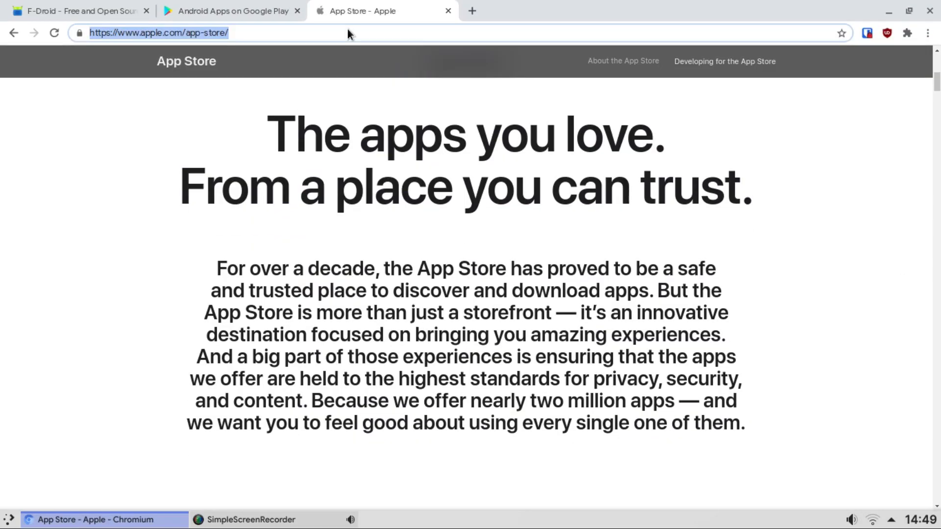
- Switch to the 'Android Apps on Google Play' tab, then to F-Droid's site
left_click(231, 11)
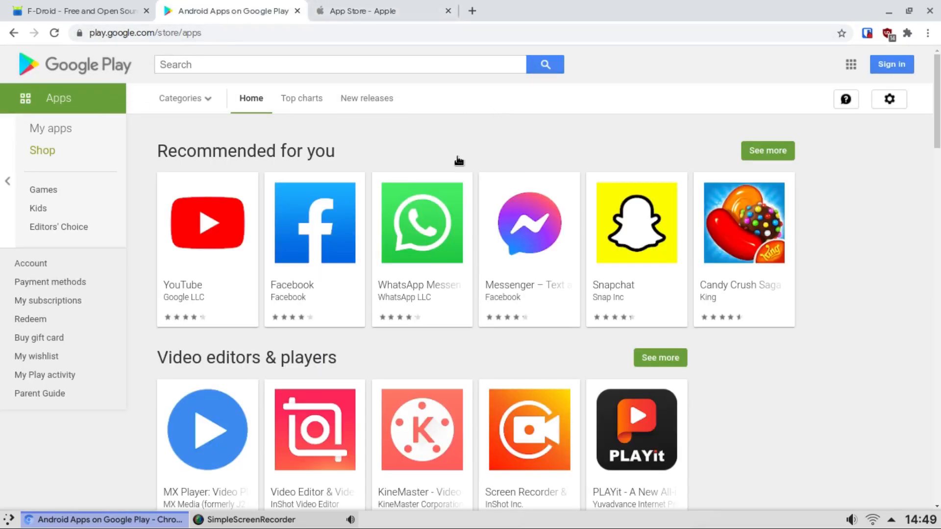
left_click(78, 11)
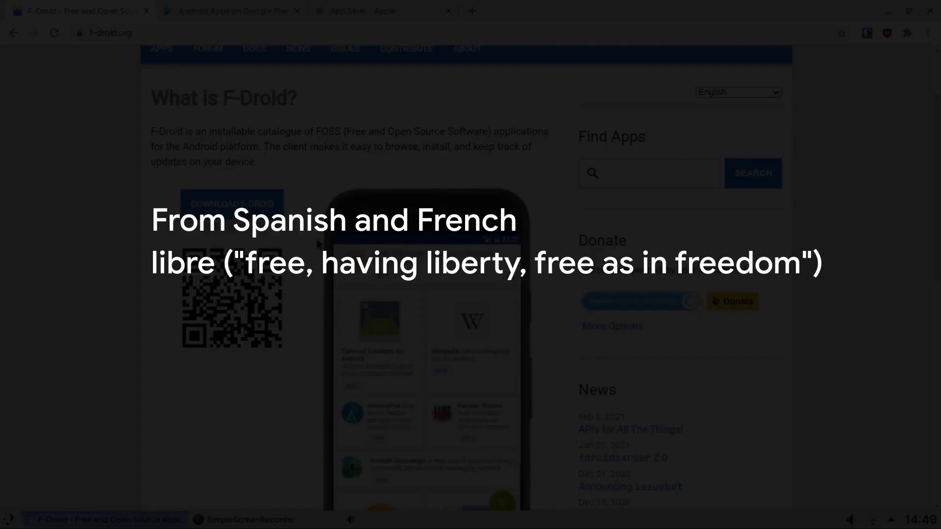
- Open Simple Gallery Pro from the 'gallery' results and scroll to its Packages section
scroll("up", 3)
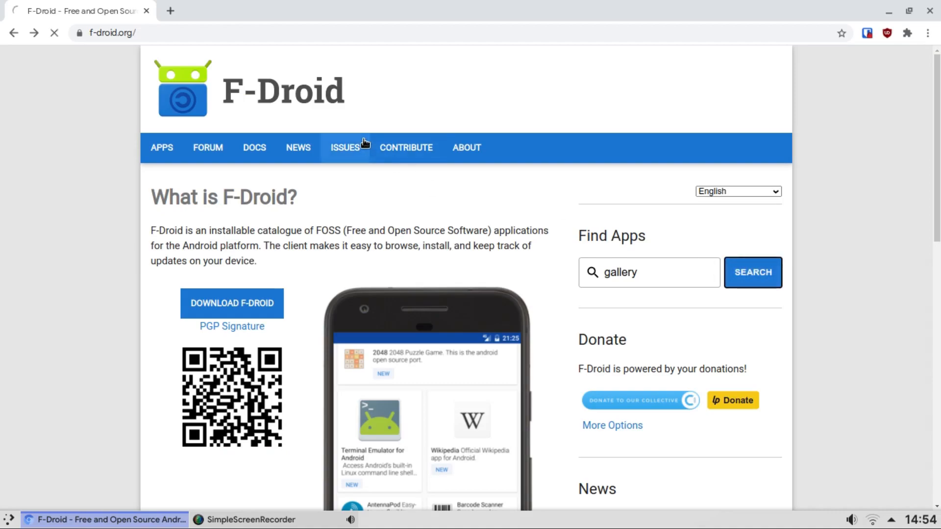
left_click(751, 271)
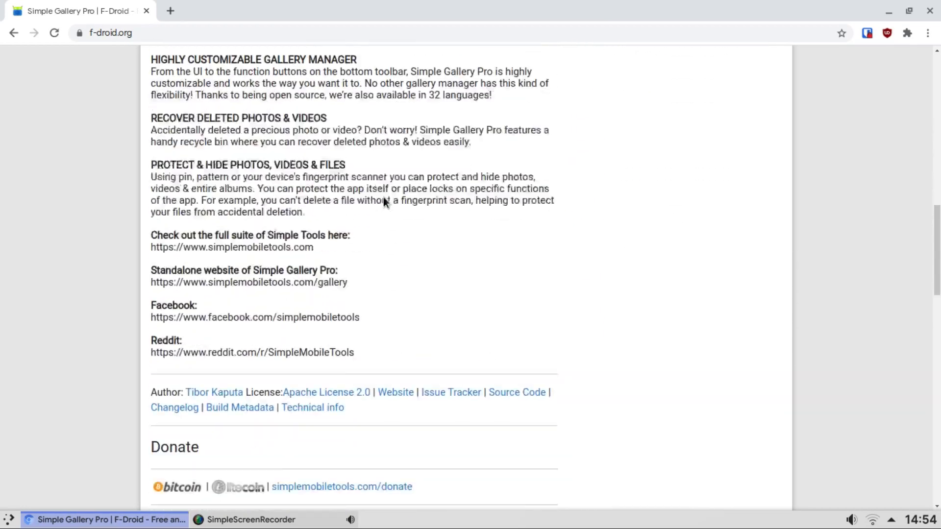
scroll("up", 3)
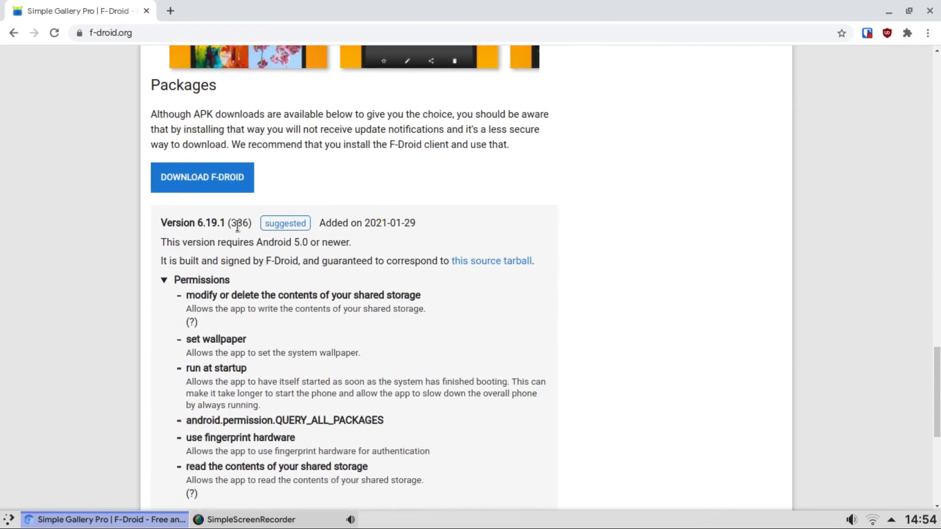
scroll("down", 3)
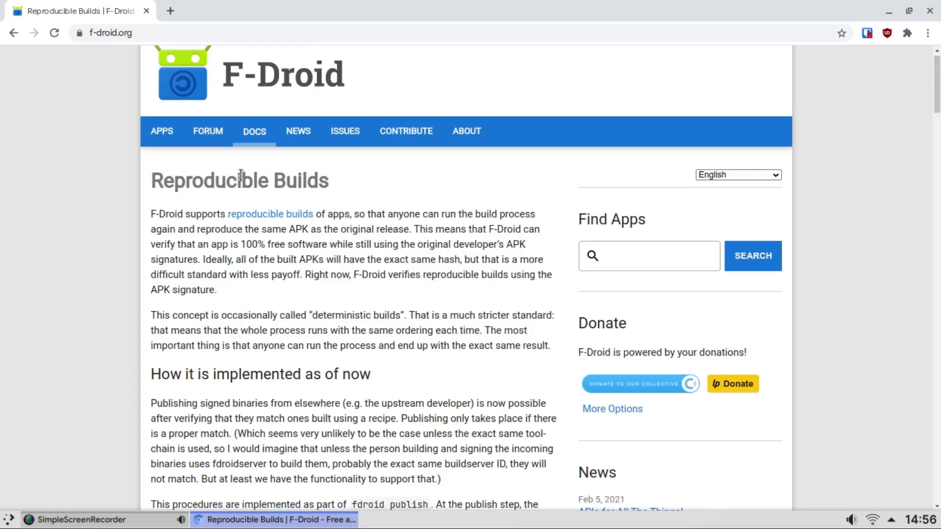
mouse_move(353, 348)
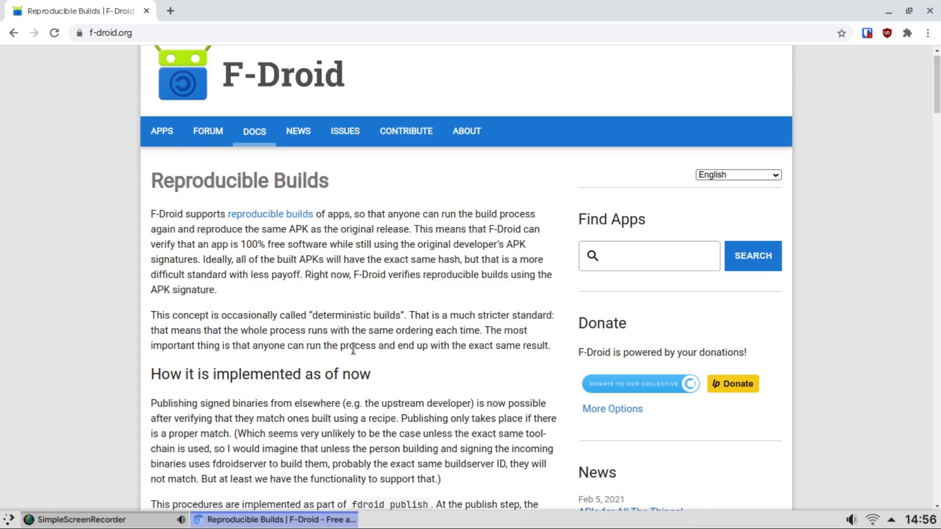
mouse_move(499, 350)
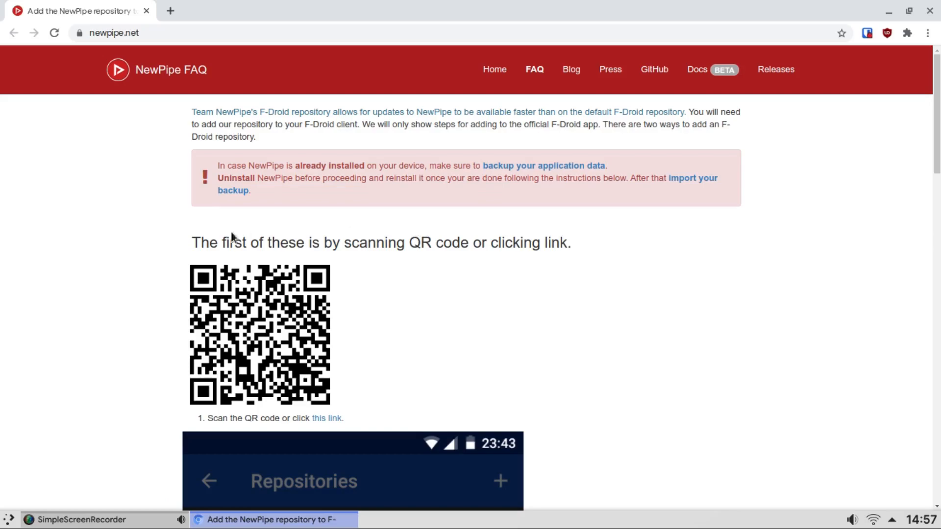
mouse_move(574, 219)
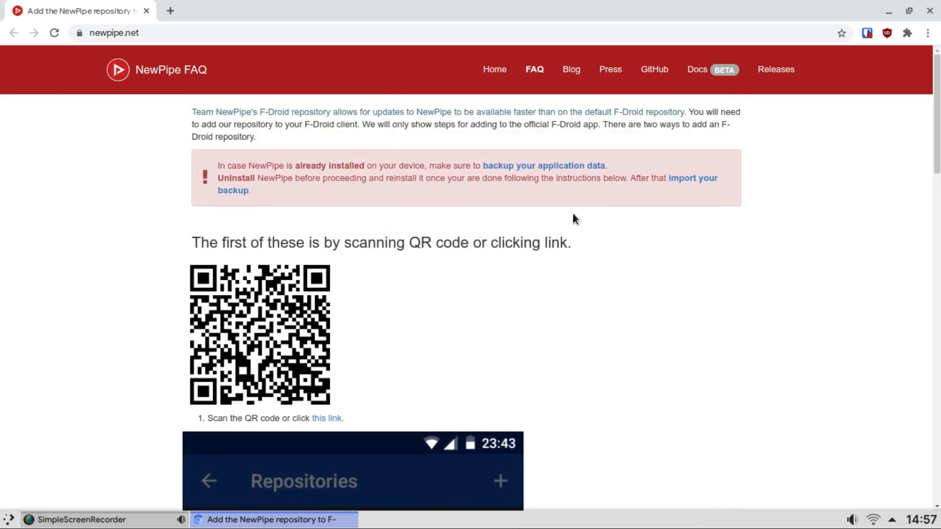
mouse_move(327, 242)
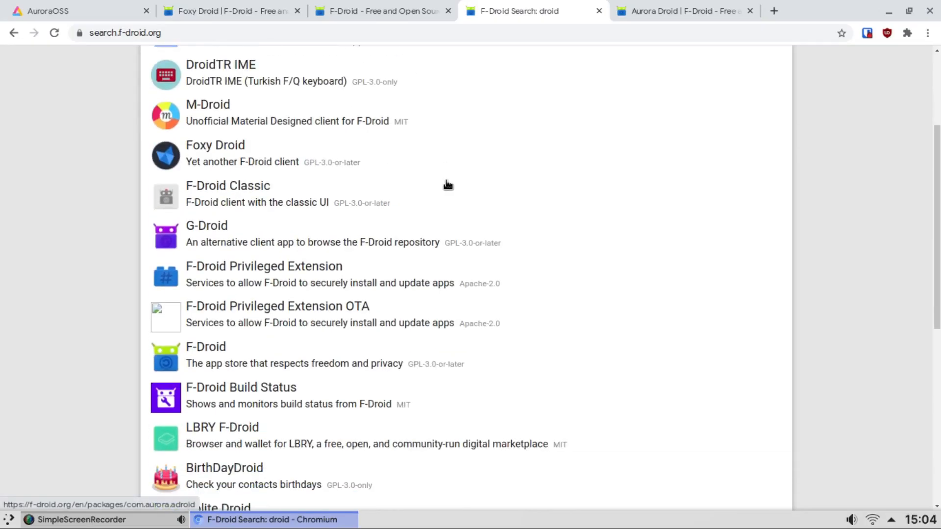
- Leave Foxy Droid for the Aurora Droid tab and scroll to its screenshots
scroll("up", 3)
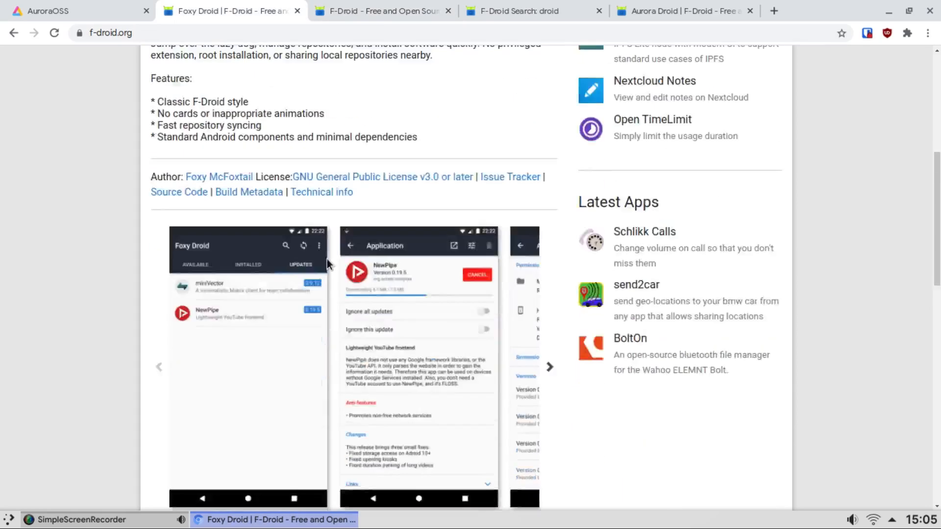
left_click(684, 10)
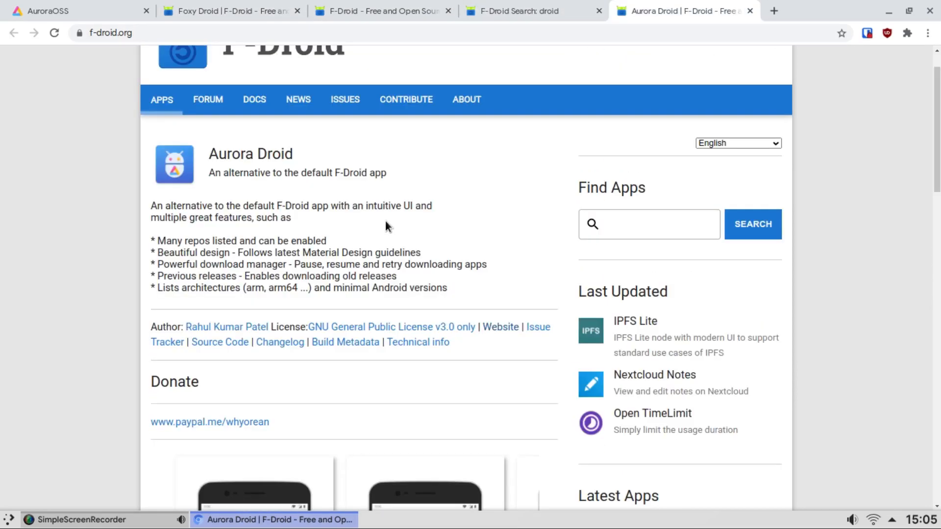
scroll("down", 3)
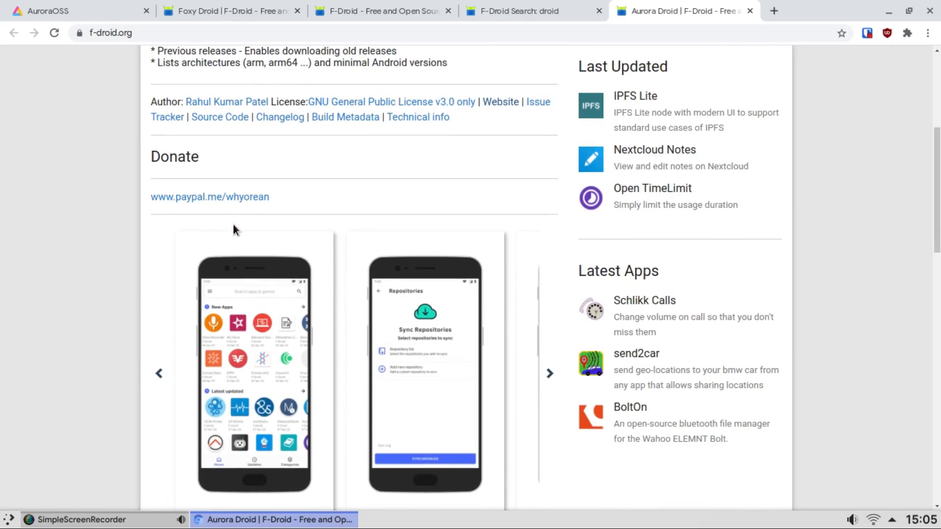
scroll("down", 3)
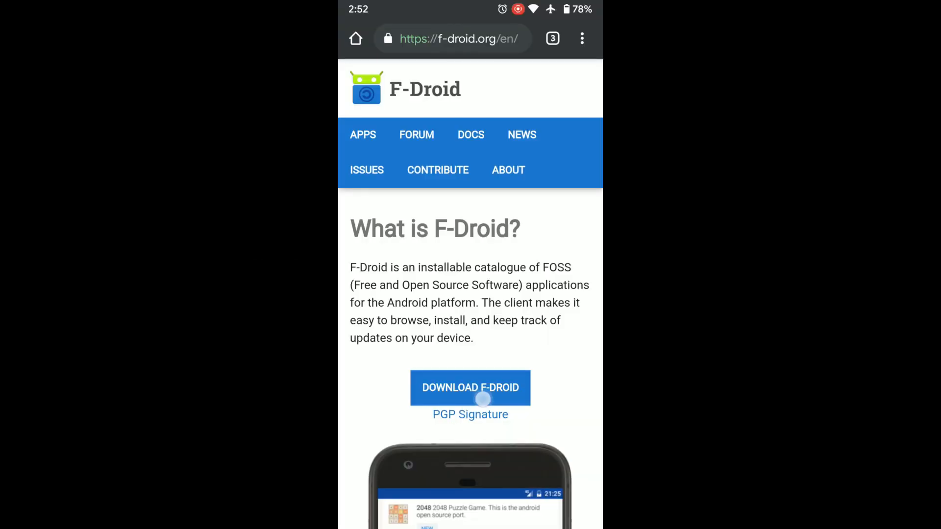
- Tap DOWNLOAD F-DROID and confirm downloading F-Droid.apk again
left_click(469, 387)
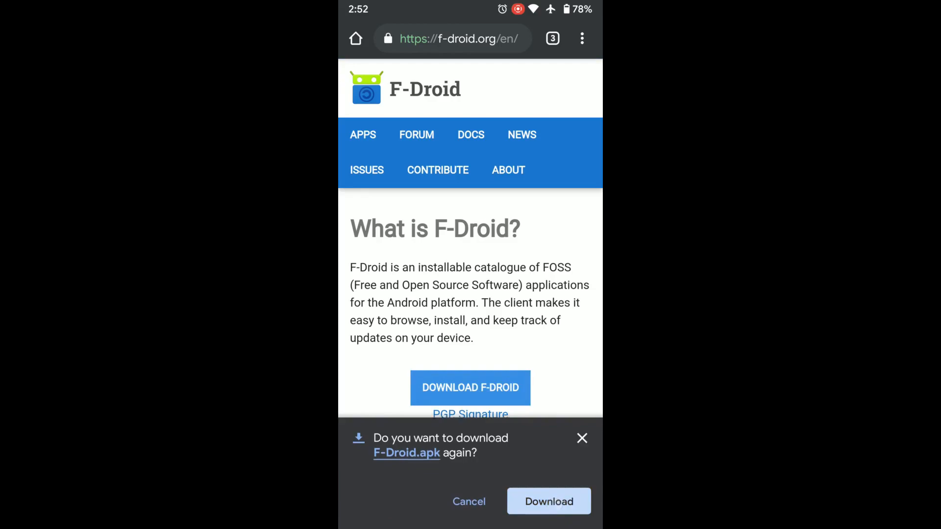
left_click(547, 502)
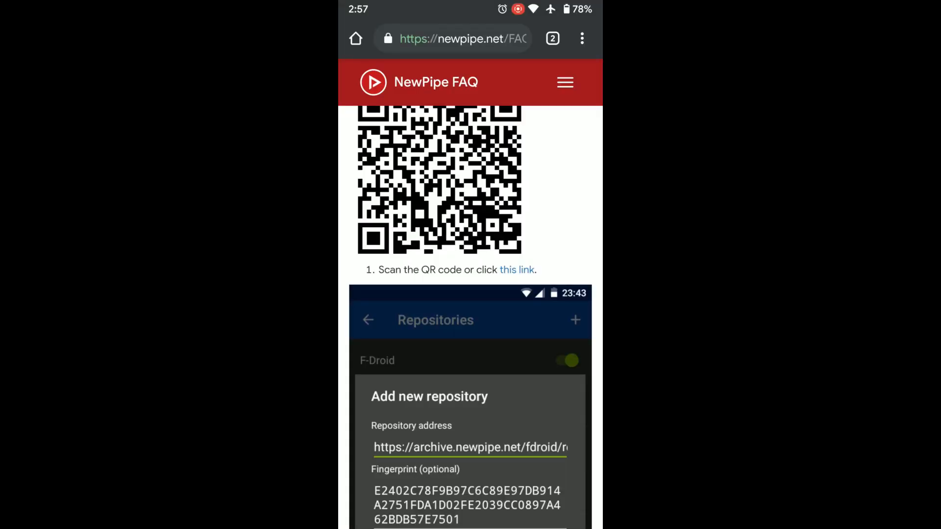
- Add the NewPipe upstream repository with the + button in Repositories
scroll("up", 3)
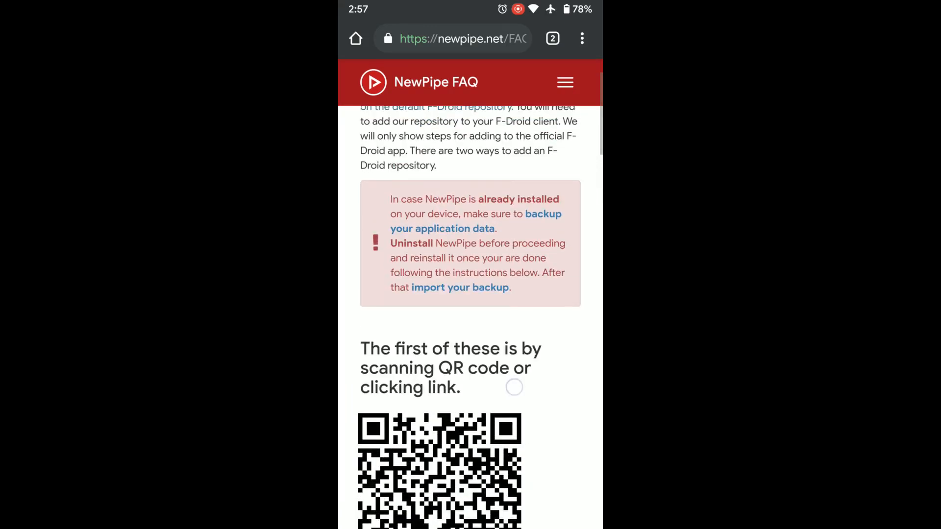
scroll("down", 3)
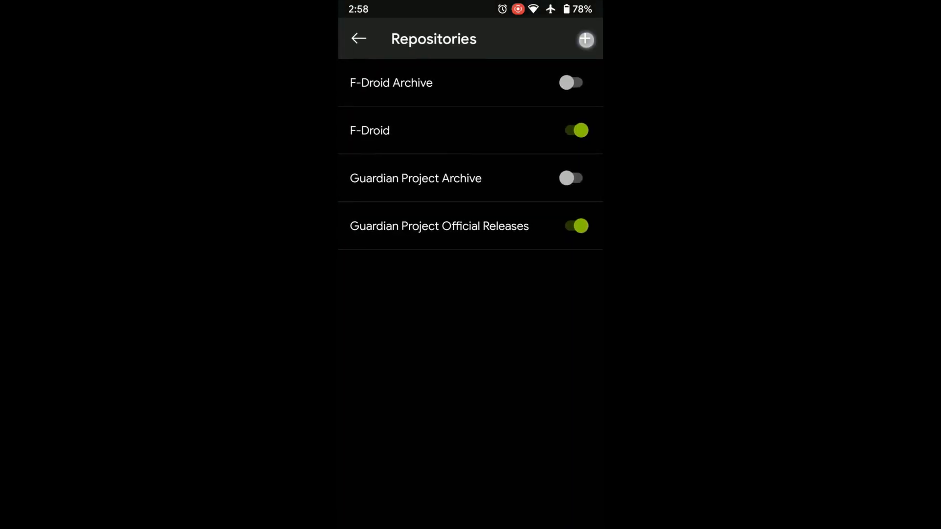
left_click(585, 39)
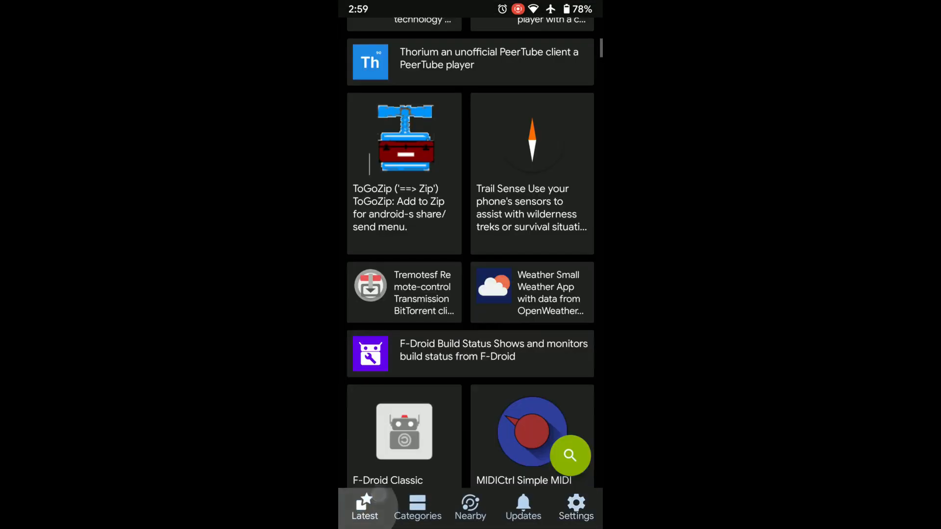
- Confirm NewPipe is listed under Settings > Repositories, then return to Latest
left_click(574, 507)
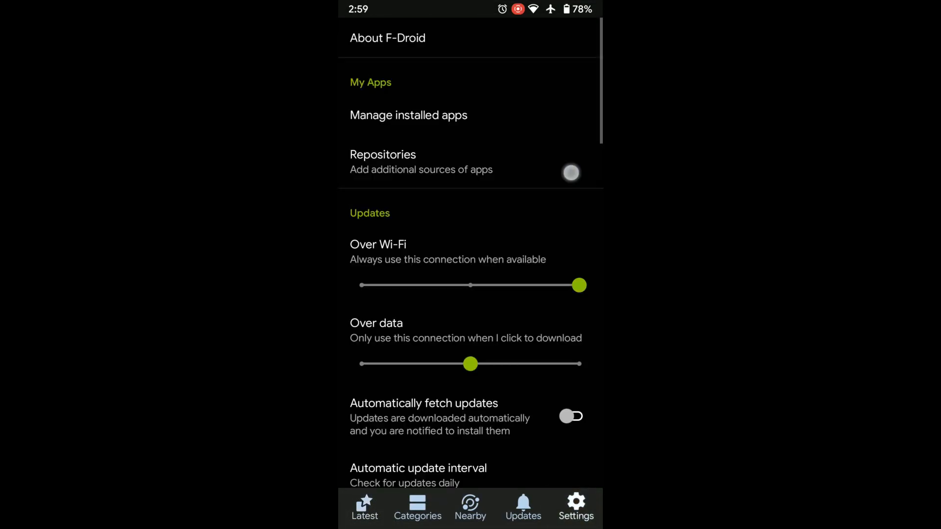
left_click(382, 155)
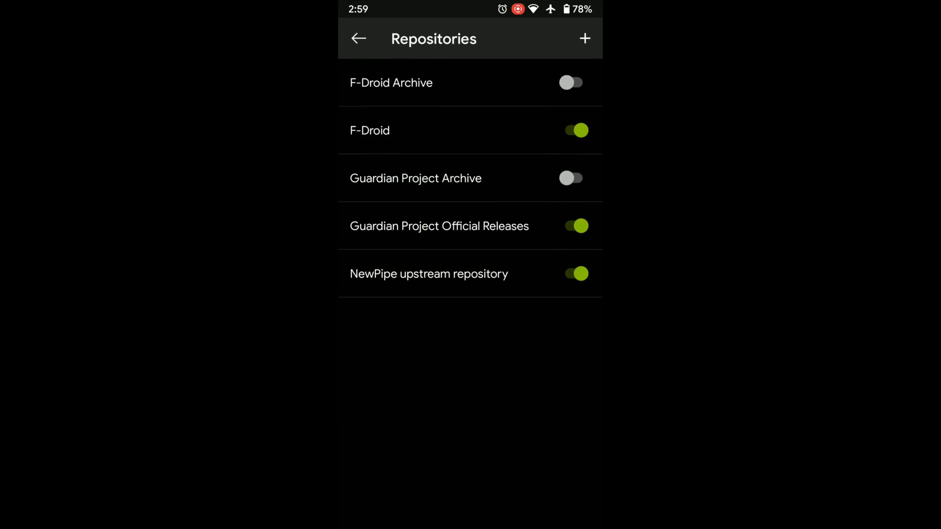
left_click(358, 38)
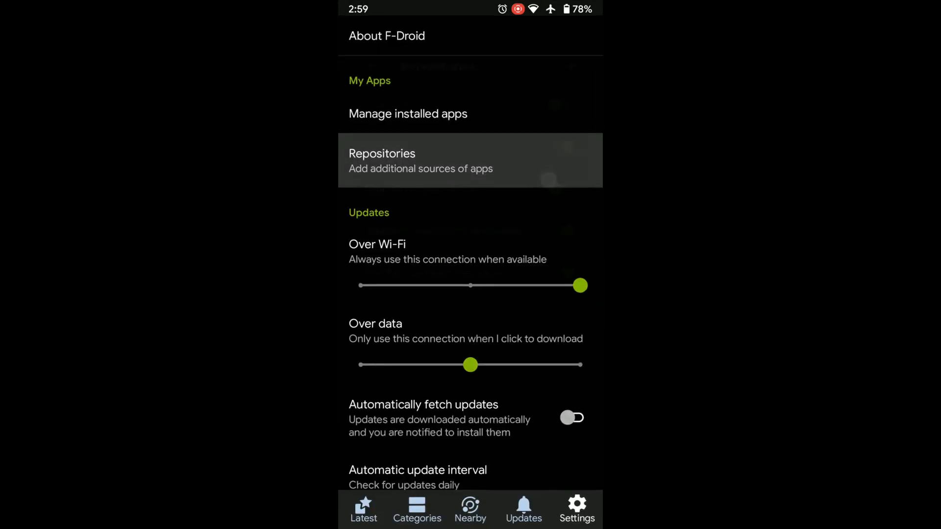
left_click(364, 508)
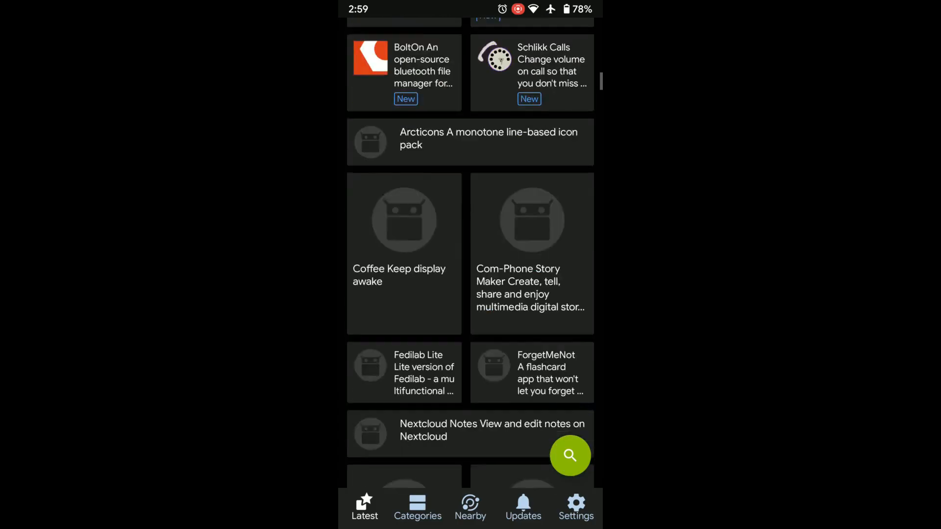
- Search for 'goodtime' and enable 'Allow from this source' for F-Droid
left_click(569, 455)
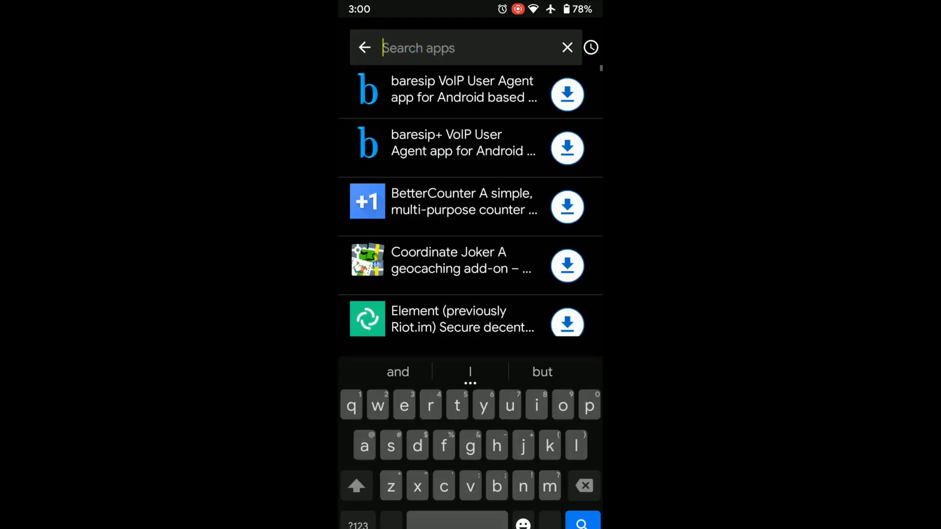
type("goodtime")
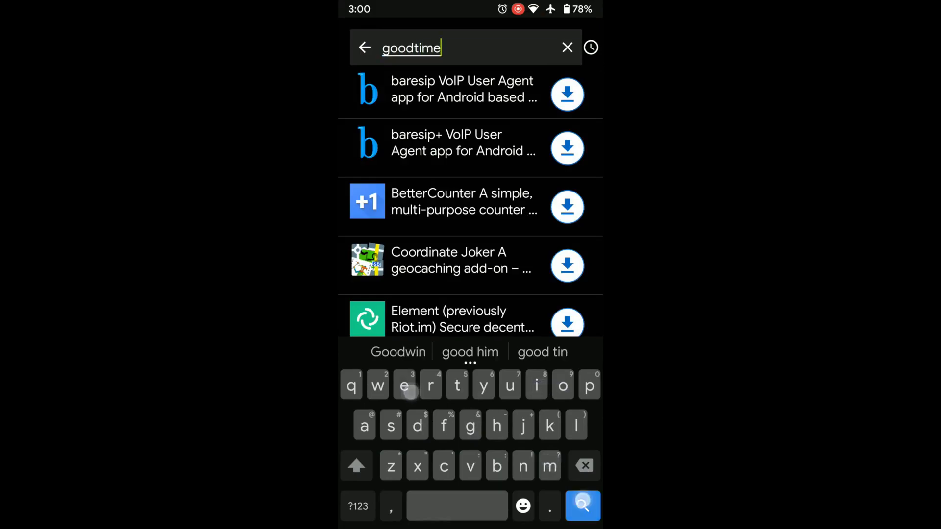
left_click(582, 505)
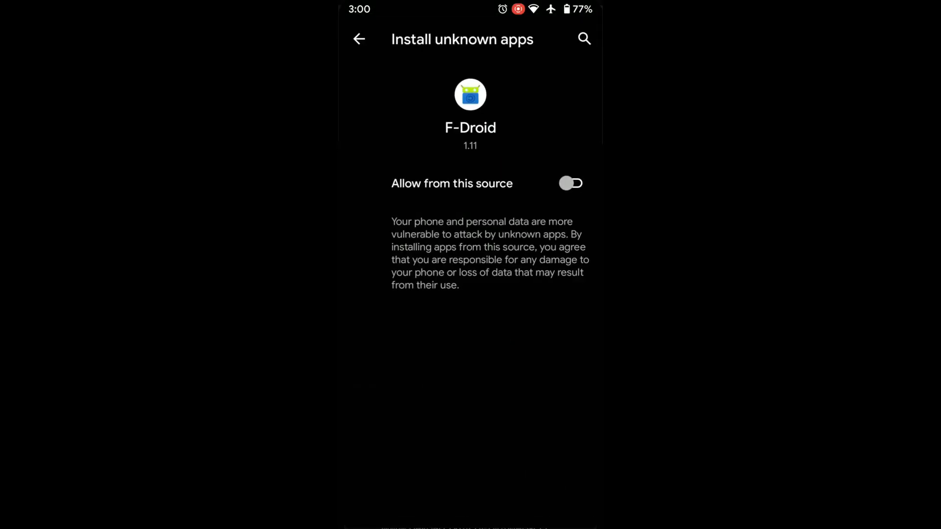
left_click(571, 183)
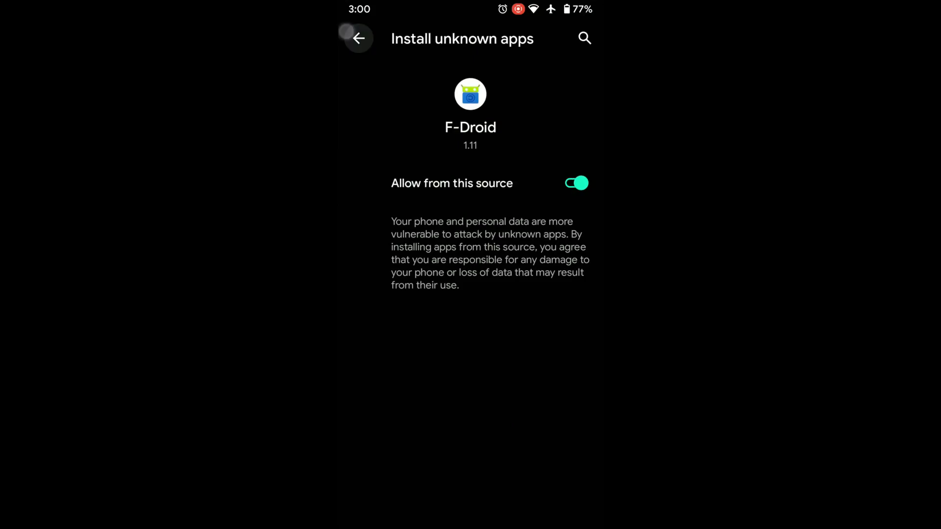
left_click(358, 38)
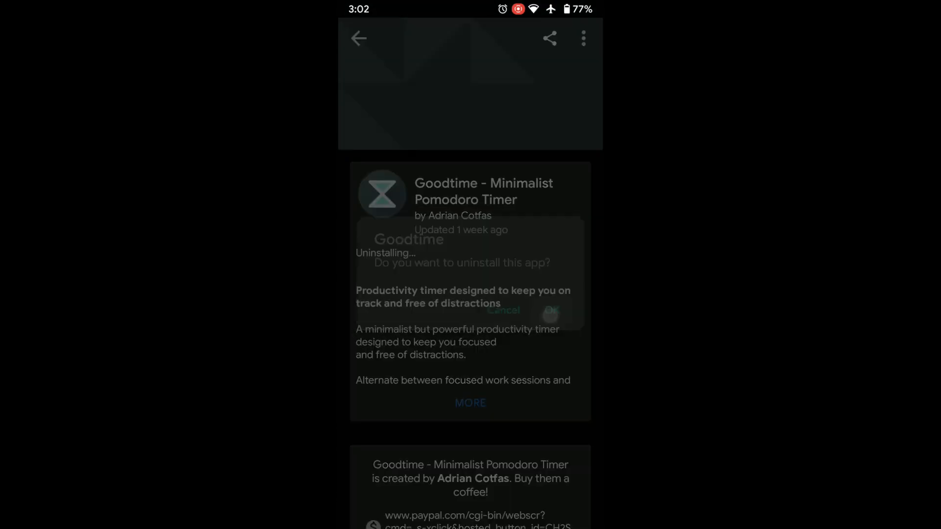
- Confirm uninstalling Goodtime - Minimalist Pomodoro Timer, then head to Settings' expert options
left_click(574, 507)
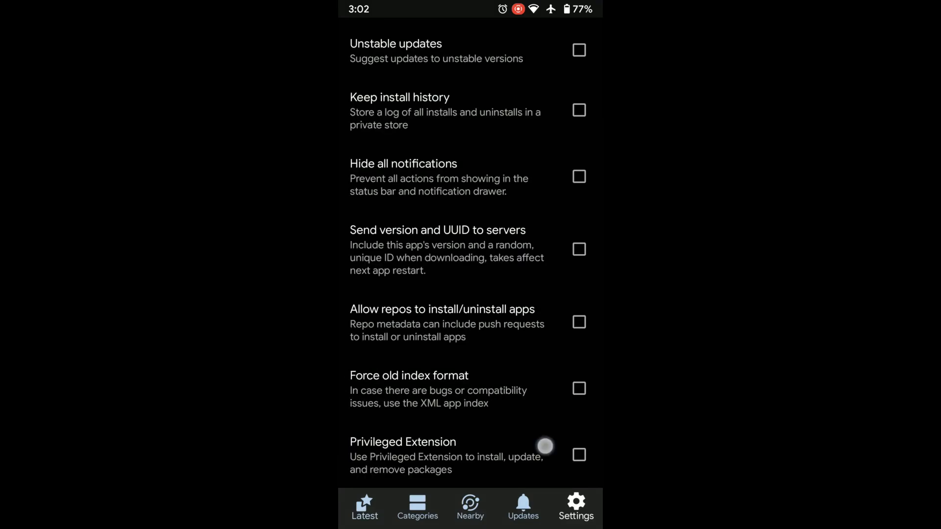
left_click(578, 455)
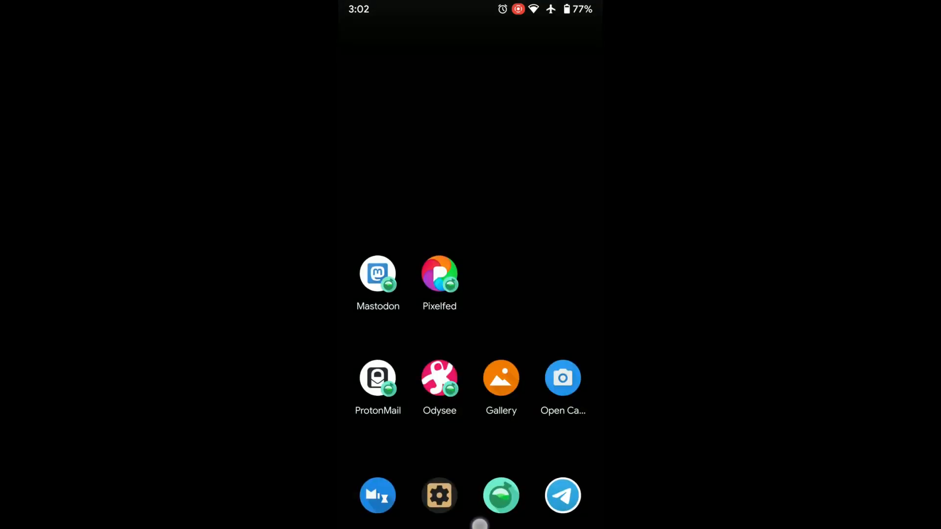
- Reopen F-Droid, look at Nearby, then view Settings down to the Proxy section
left_click(439, 494)
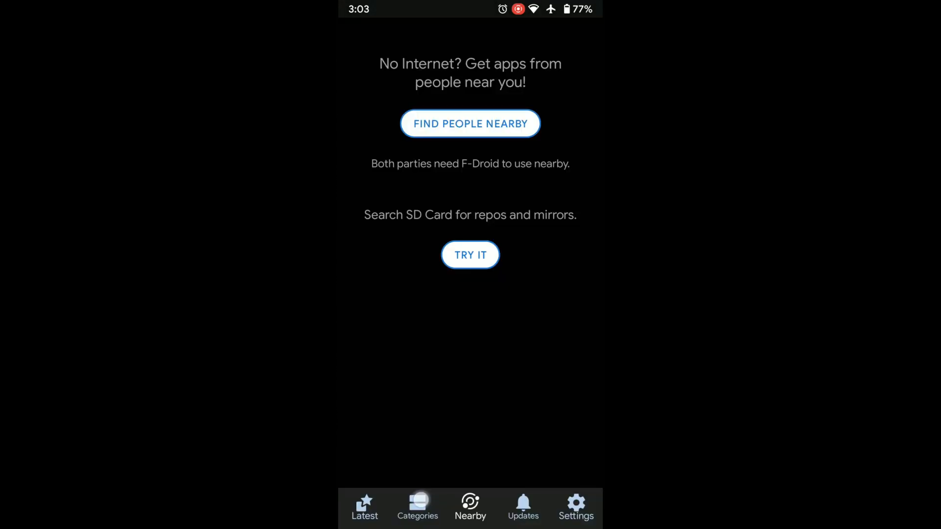
left_click(575, 507)
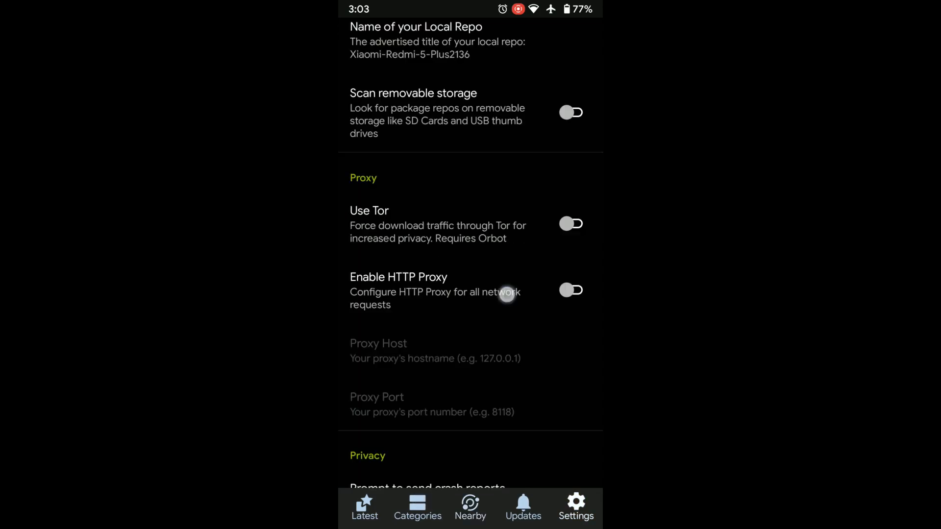
left_click(523, 507)
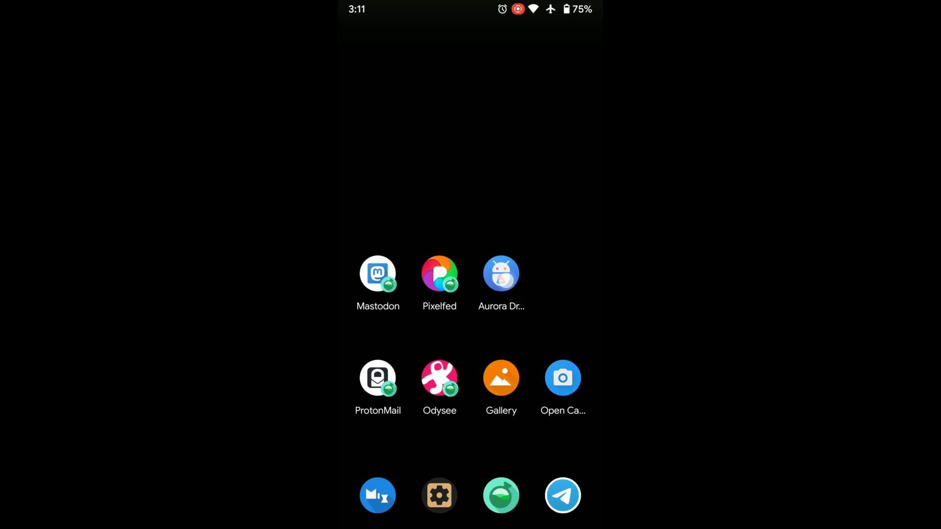
- Launch Aurora Droid and scroll through its New Apps and Latest updates
left_click(501, 273)
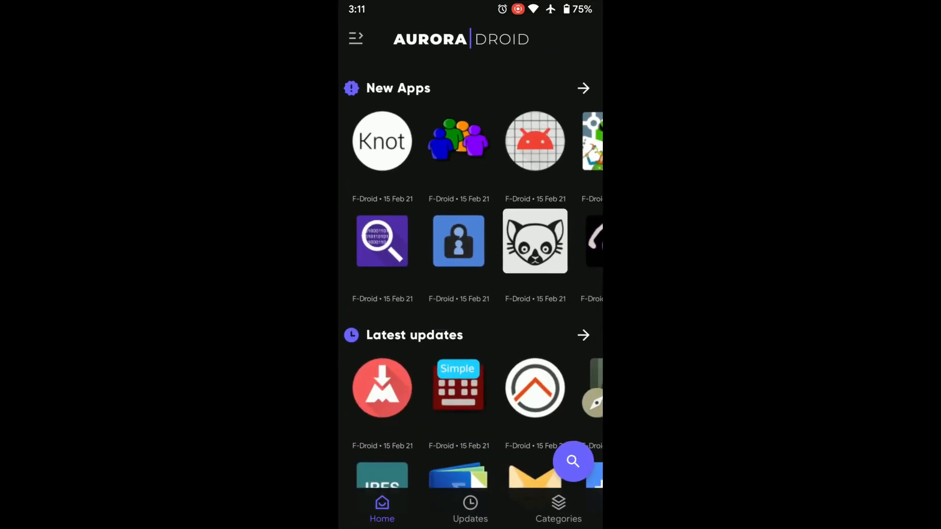
scroll("down", 3)
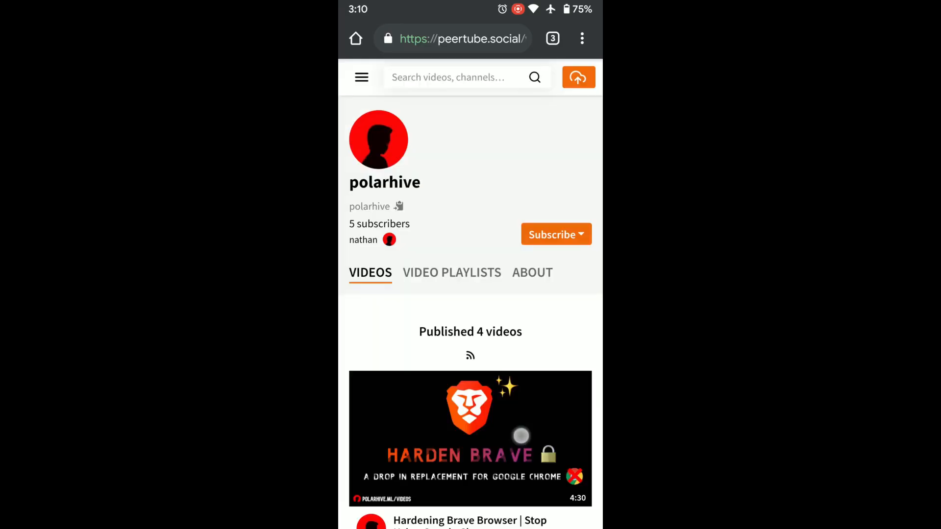
scroll("down", 3)
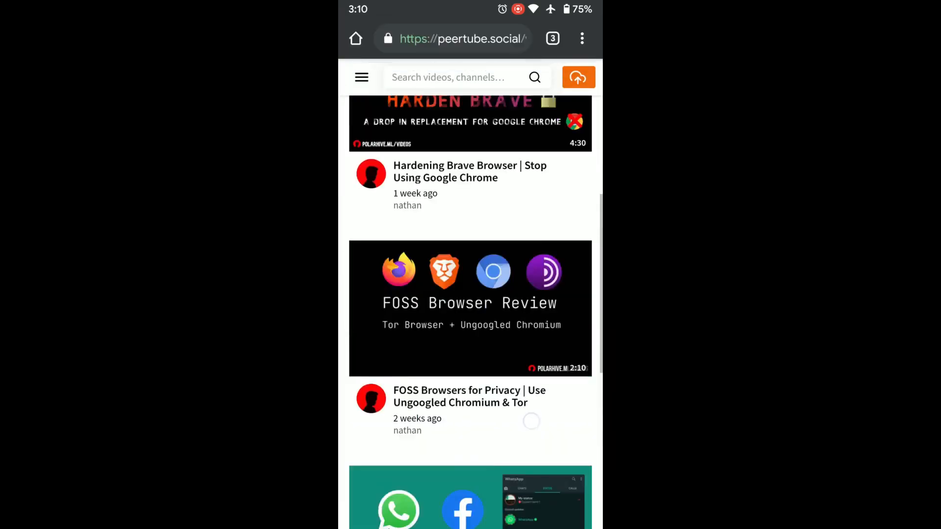